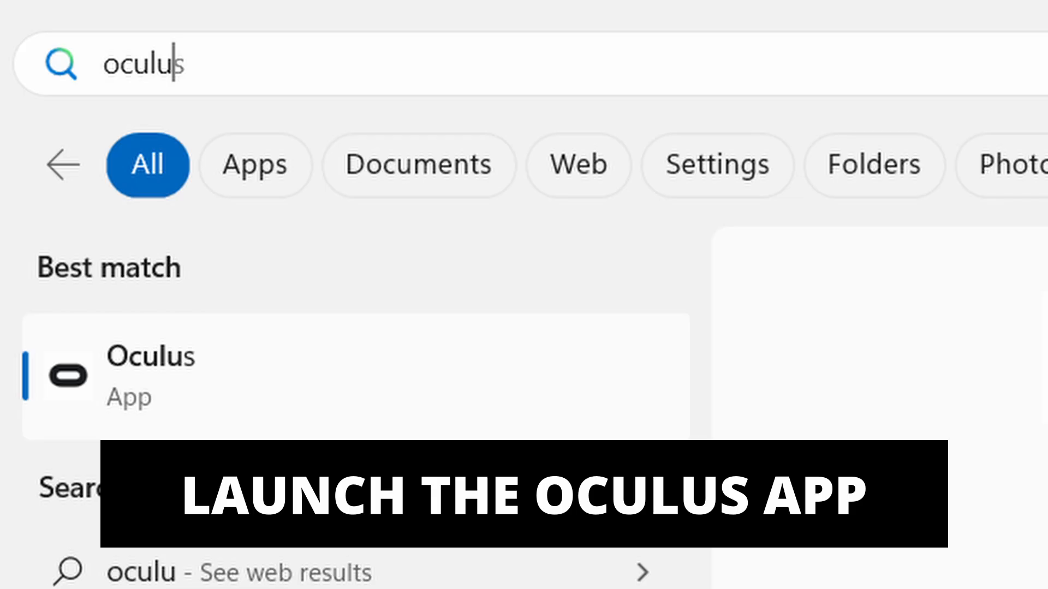
Step: Search Windows for 'oculus' and launch the Oculus app
{"action": "key", "text": "ctrl+shift+escape"}
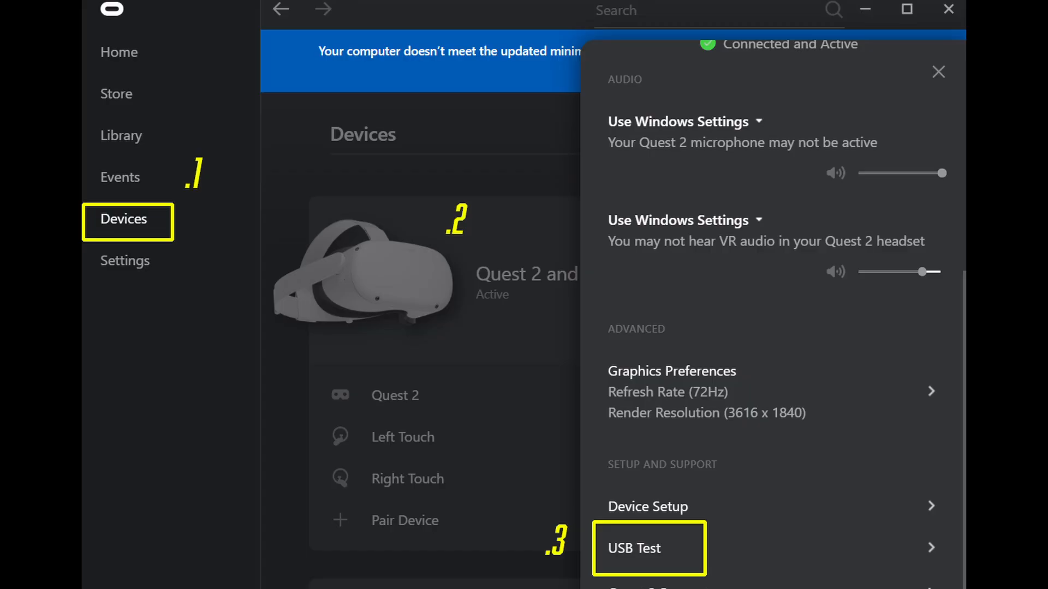
Step: Open the Quest 2 USB cable test and run Test Connection
{"action": "left_click", "coordinate": [634, 547]}
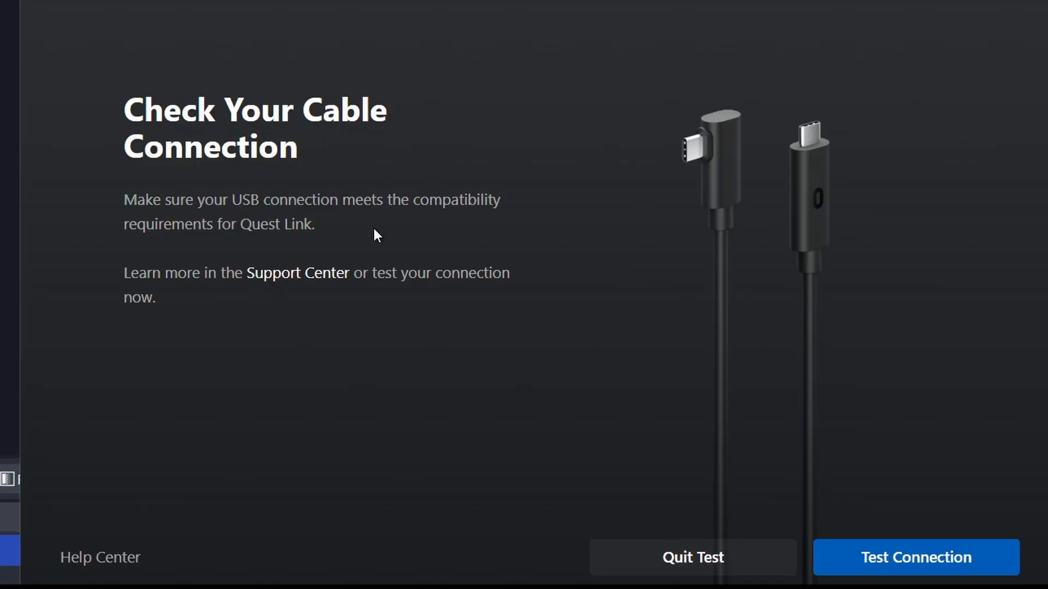
{"action": "left_click", "coordinate": [914, 557]}
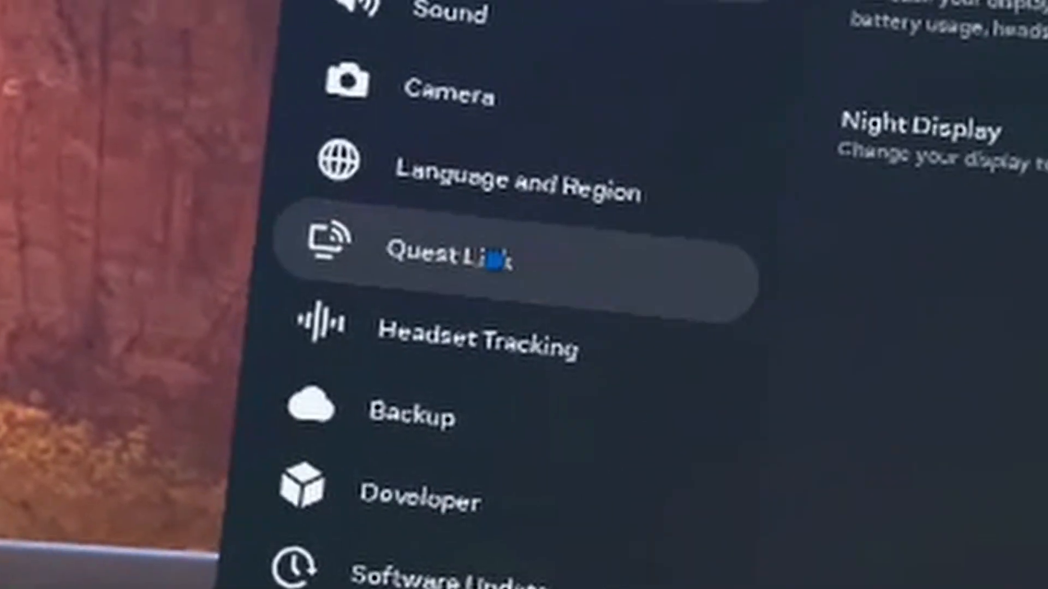
Step: Confirm Quest Link is enabled and open the Launch Quest Link panel
{"action": "left_click", "coordinate": [441, 257]}
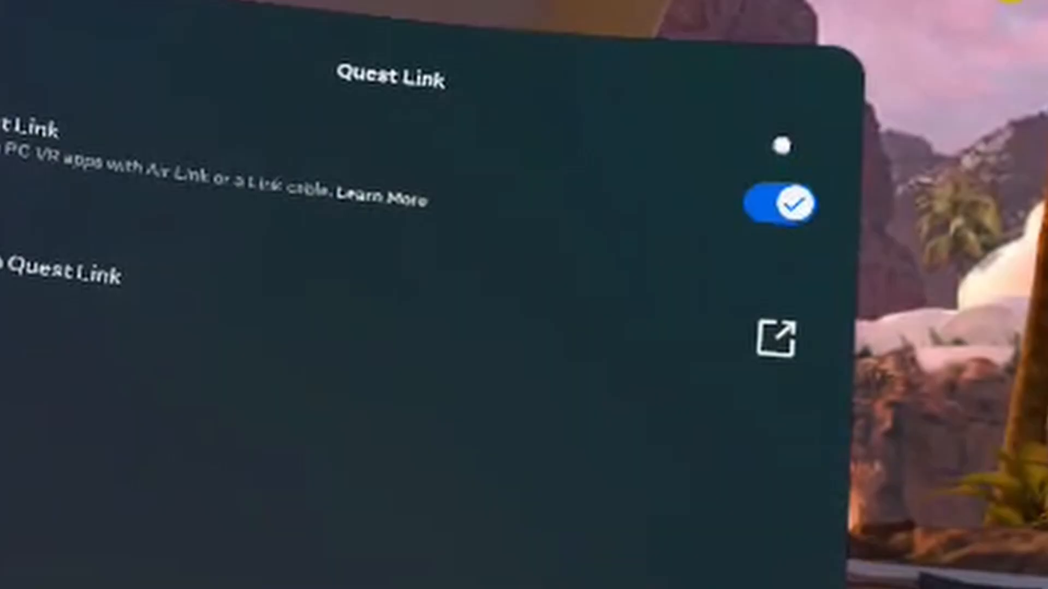
{"action": "left_click", "coordinate": [780, 204]}
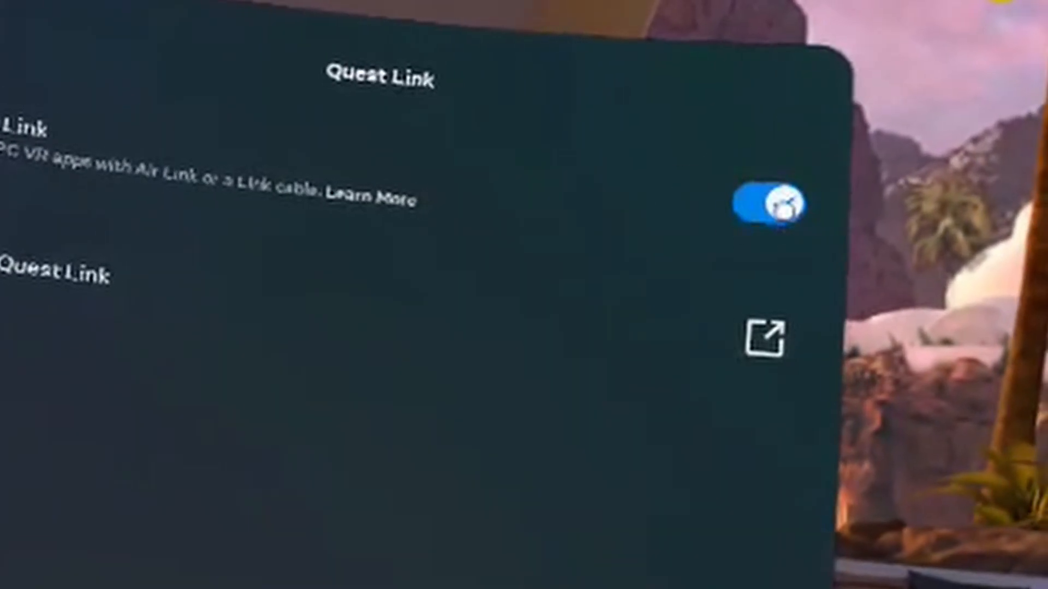
{"action": "left_click", "coordinate": [772, 204]}
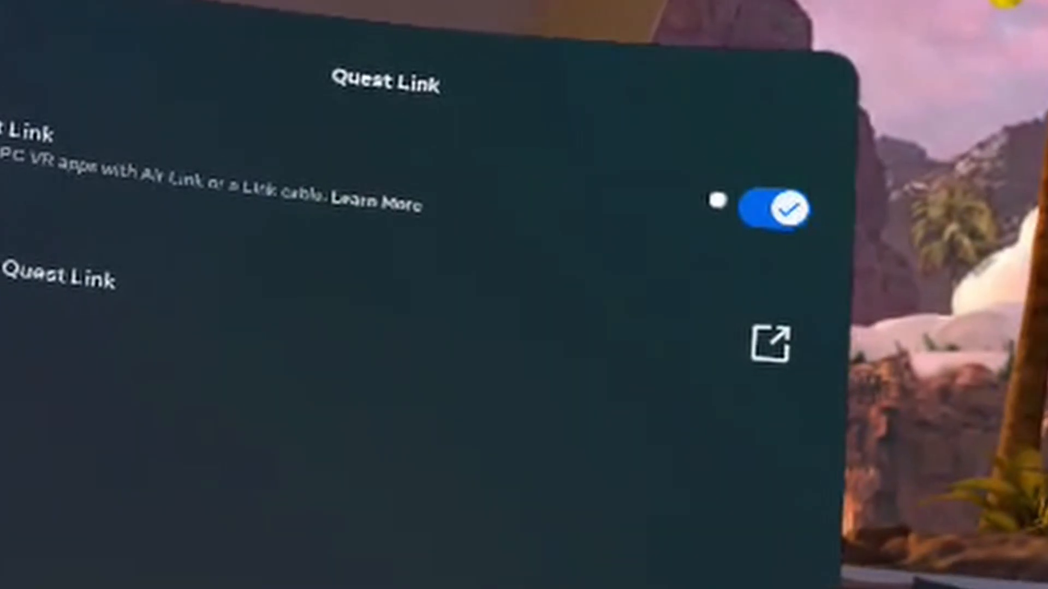
{"action": "left_click", "coordinate": [772, 209]}
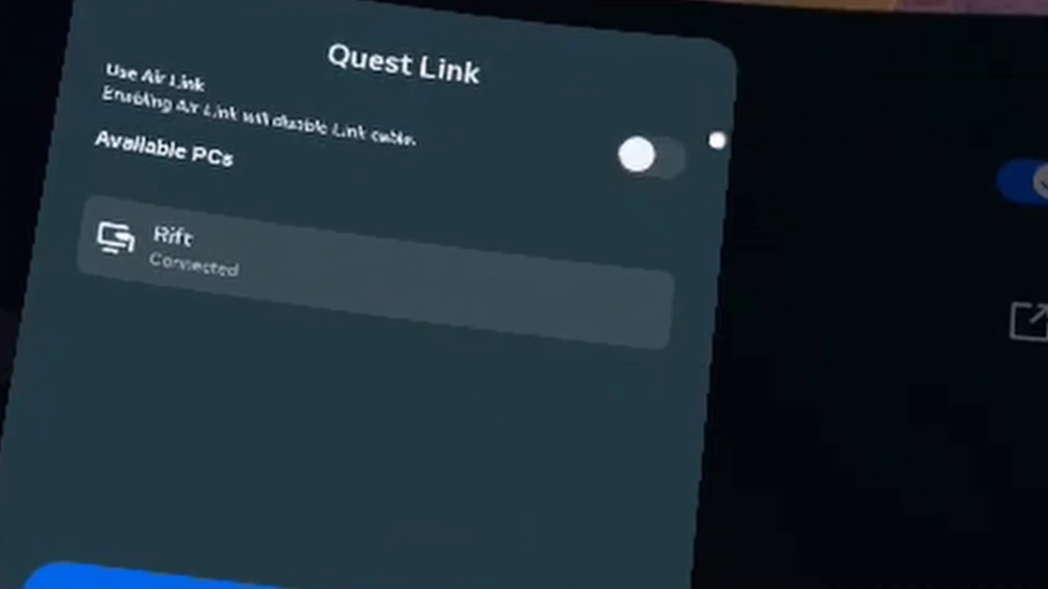
Step: Leave Air Link off and launch Quest Link with the Rift PC
{"action": "left_click", "coordinate": [649, 151]}
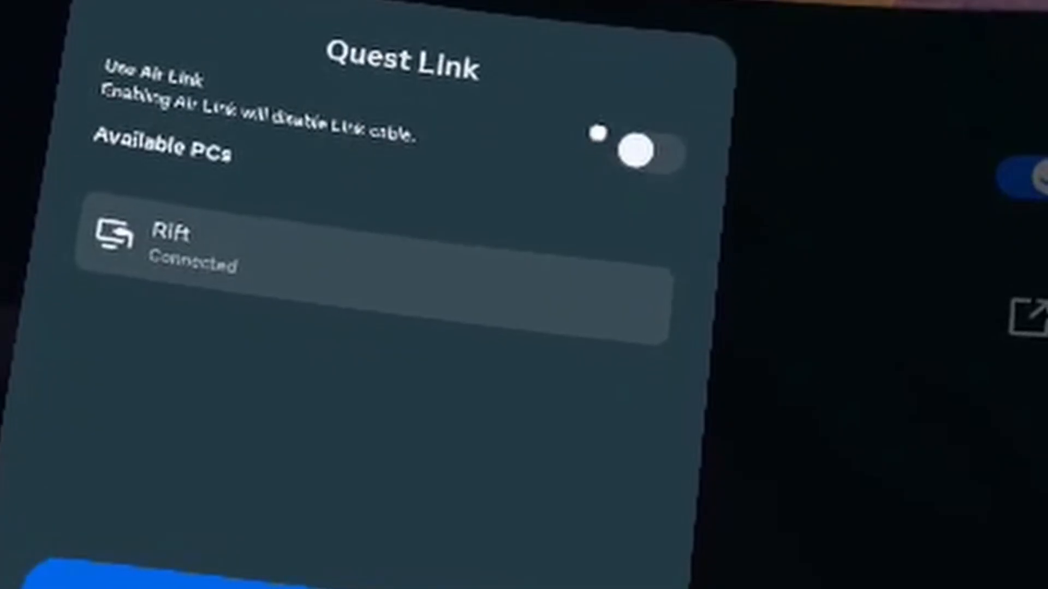
{"action": "left_click", "coordinate": [646, 141]}
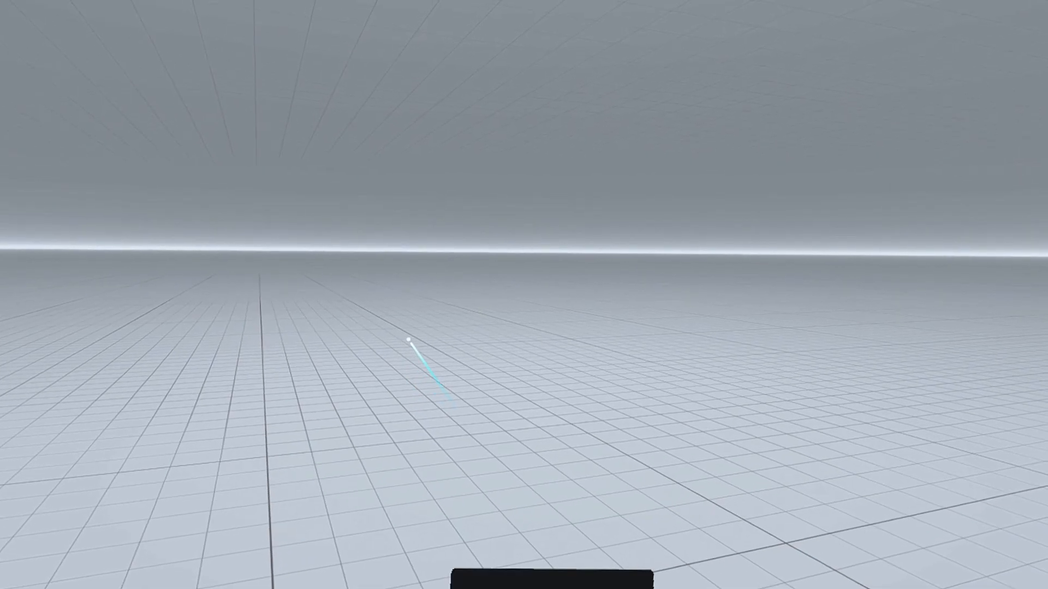
Step: Exit the Link environment and bring up the headset's quick settings bar
{"action": "left_click", "coordinate": [548, 575]}
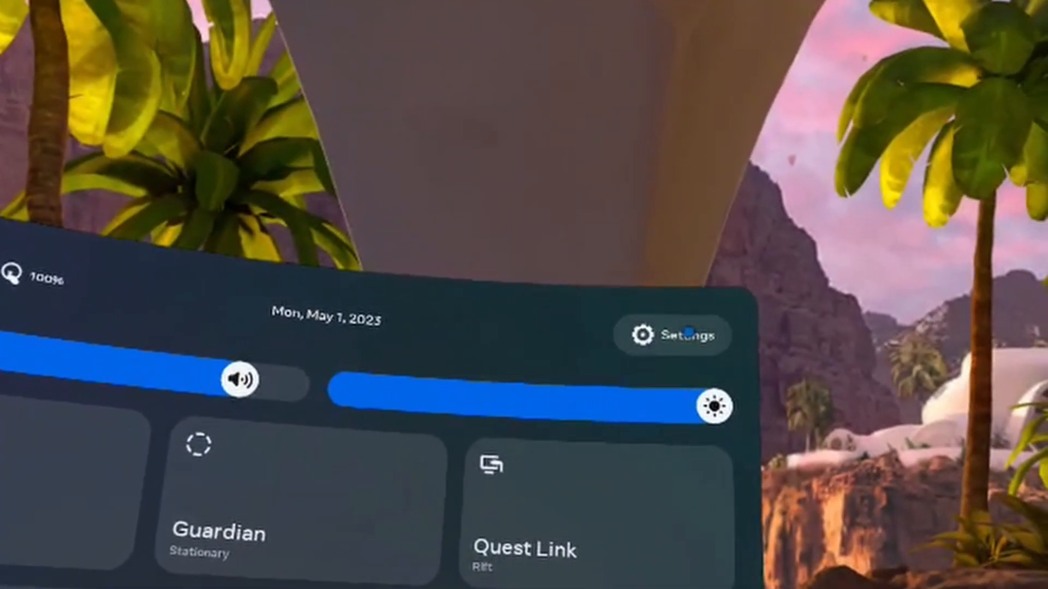
Step: Open headset Settings and go to the Software Update section
{"action": "left_click", "coordinate": [672, 335]}
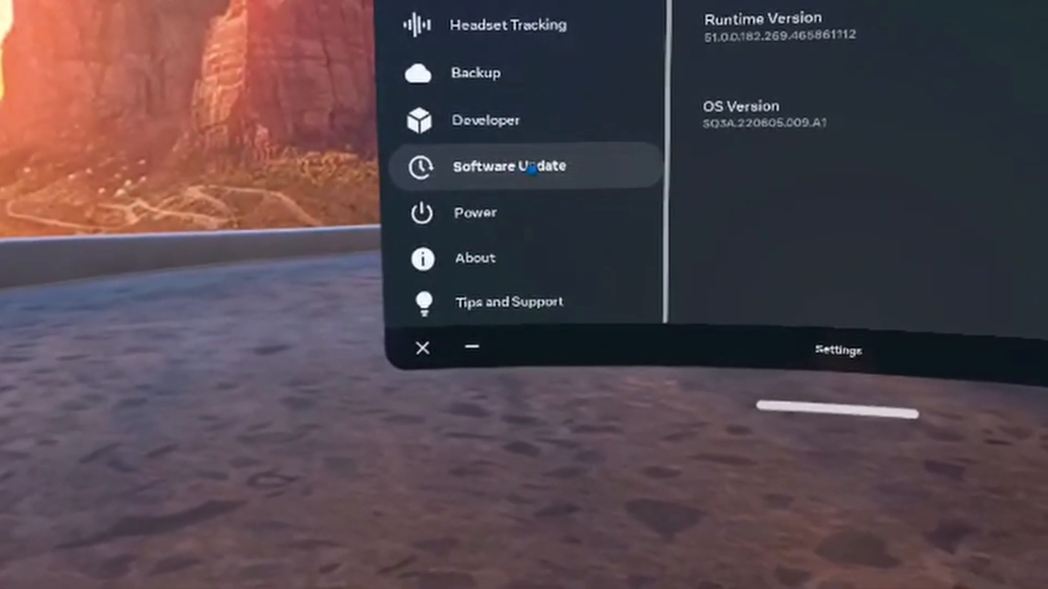
{"action": "left_click", "coordinate": [508, 166]}
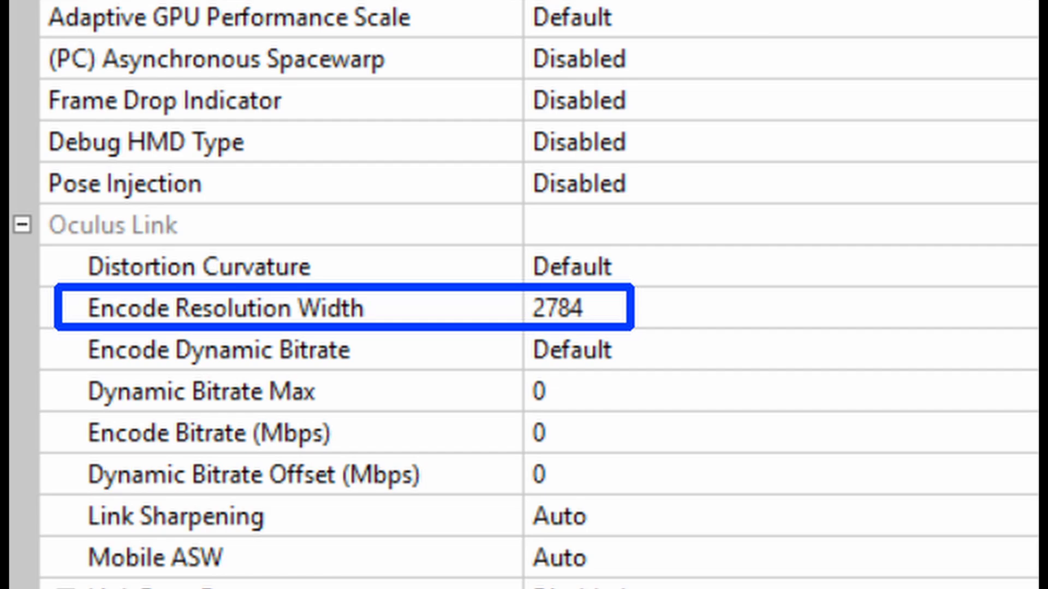
Step: Set Oculus Link Encode Resolution Width to 2784 in the Debug Tool
{"action": "left_click", "coordinate": [205, 80]}
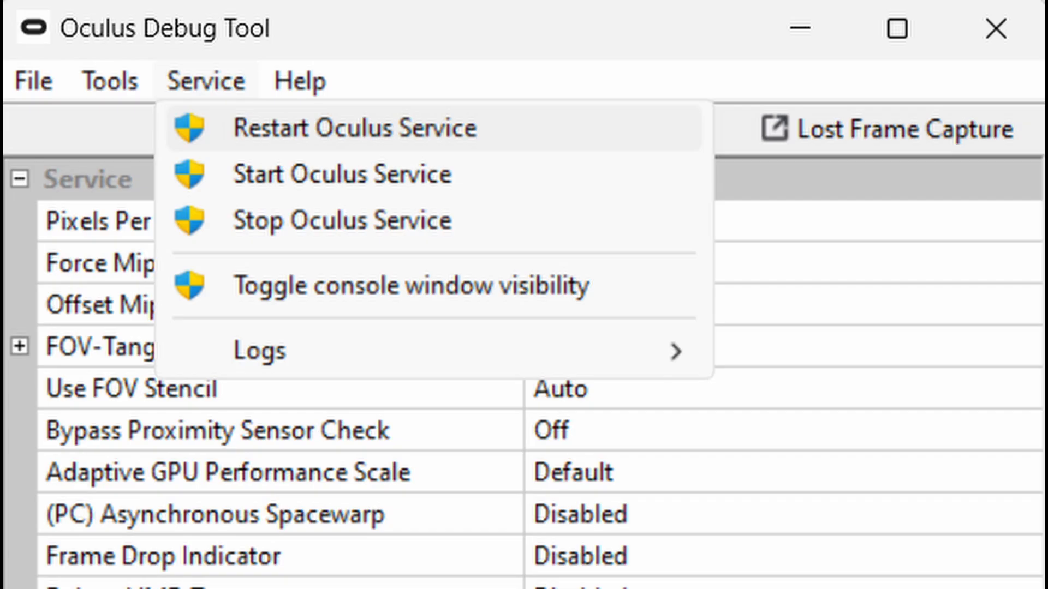